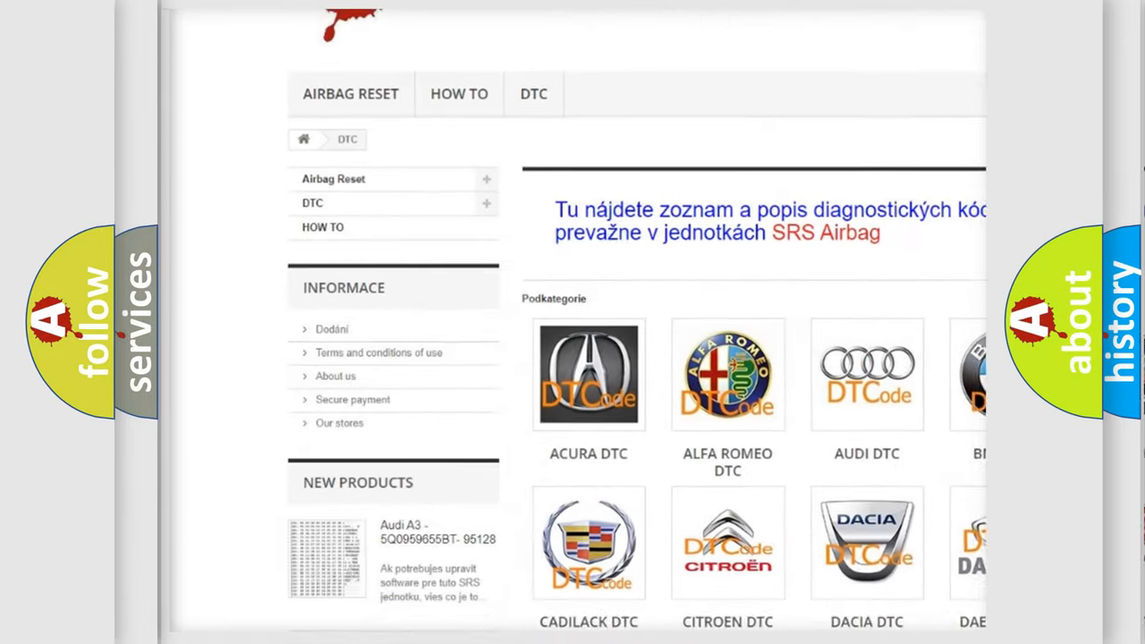
{"action": "scroll", "scroll_direction": "down", "scroll_amount": 3}
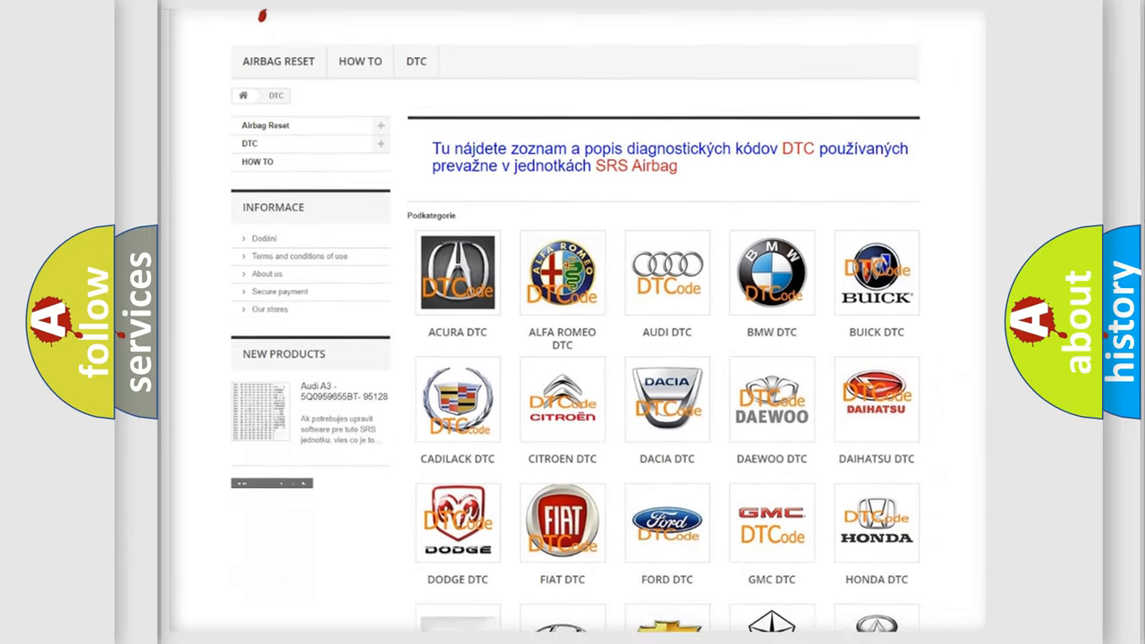
{"action": "scroll", "scroll_direction": "down", "scroll_amount": 3}
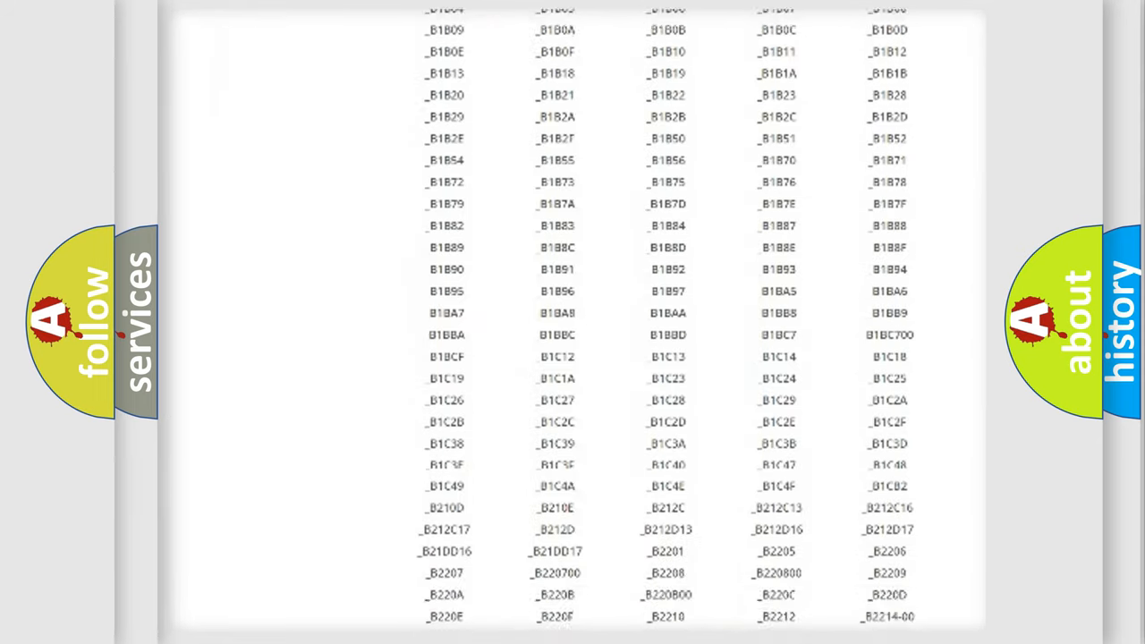
{"action": "scroll", "scroll_direction": "down", "scroll_amount": 3}
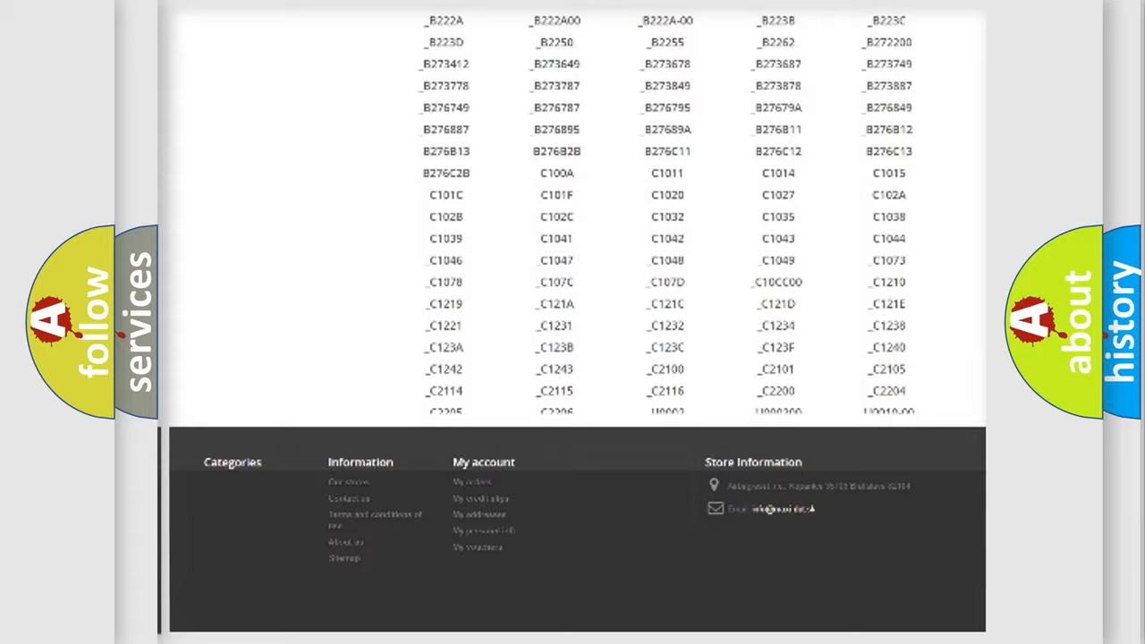
{"action": "scroll", "scroll_direction": "up", "scroll_amount": 3}
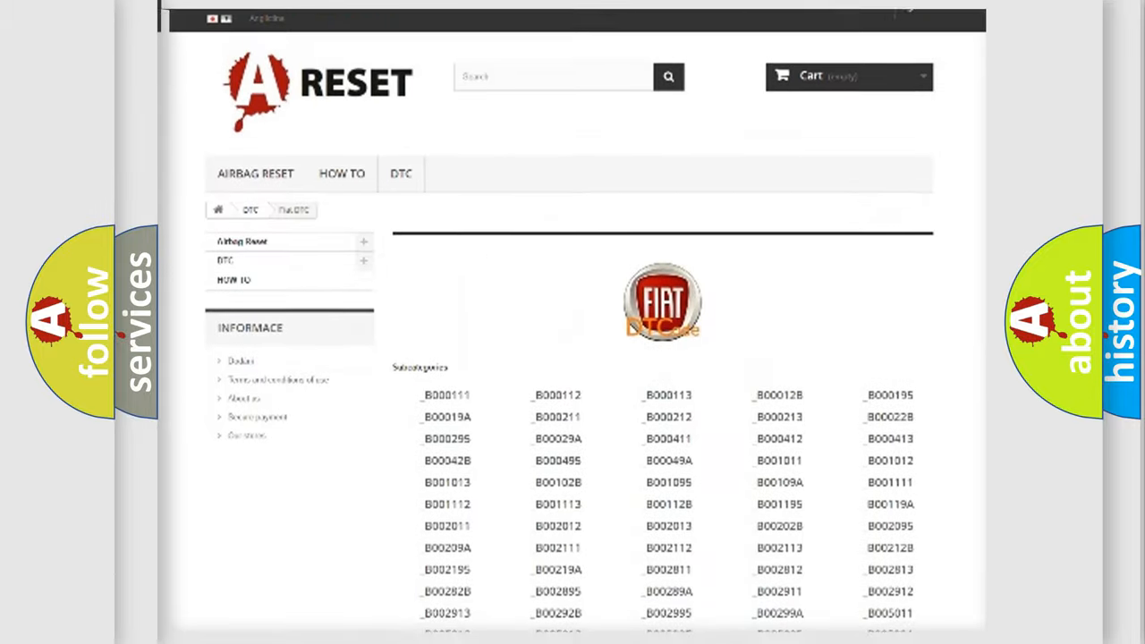